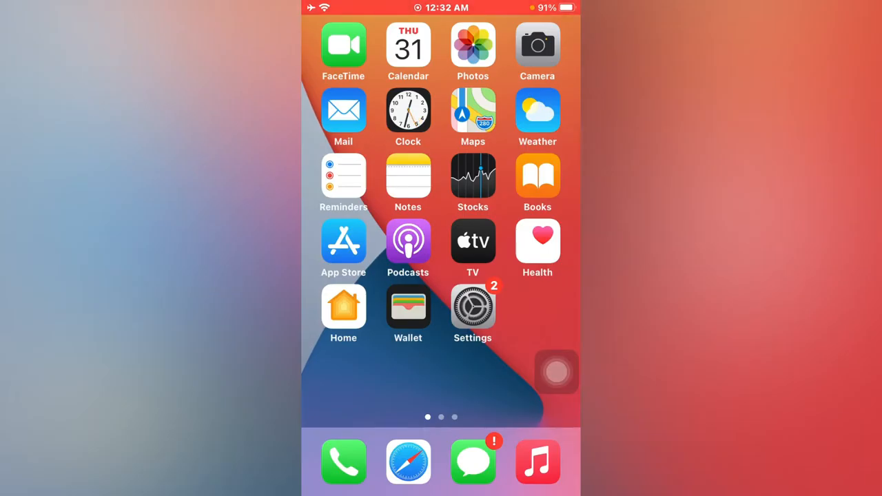
Launch Safari and load betaprofiles.com via the Top Hit suggestion, hitting a cannot-connect error.
click(408, 461)
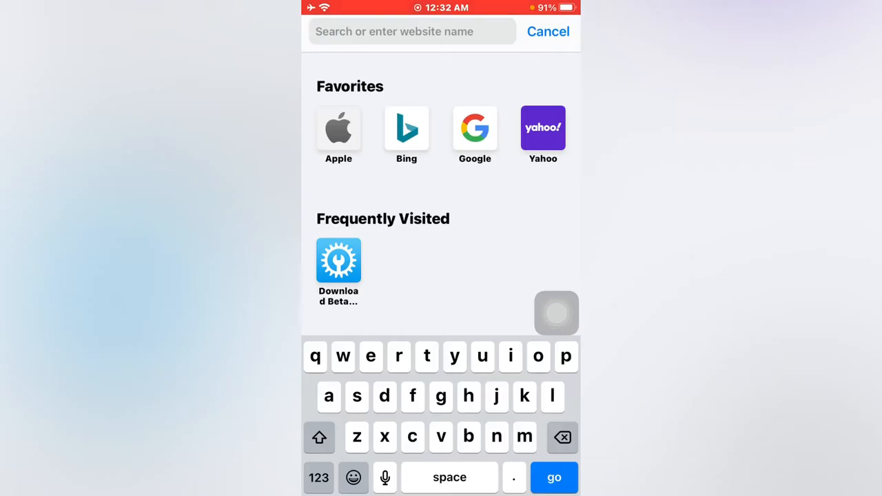
text(a)
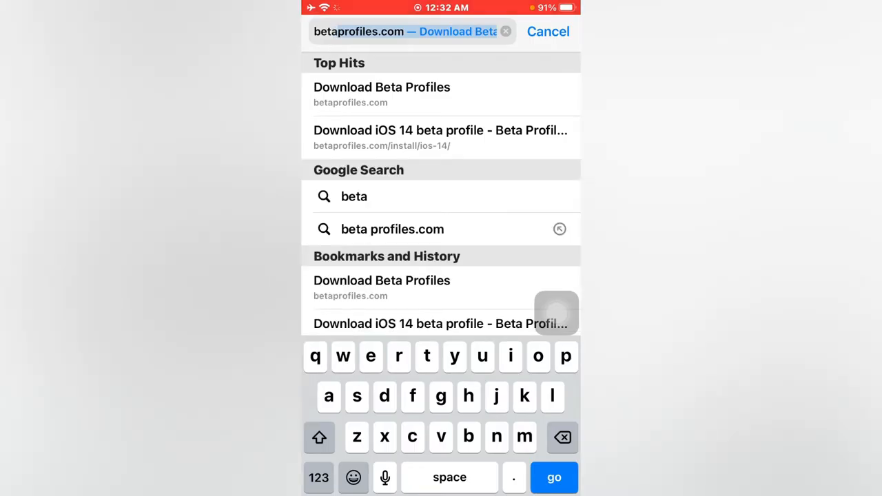
click(382, 87)
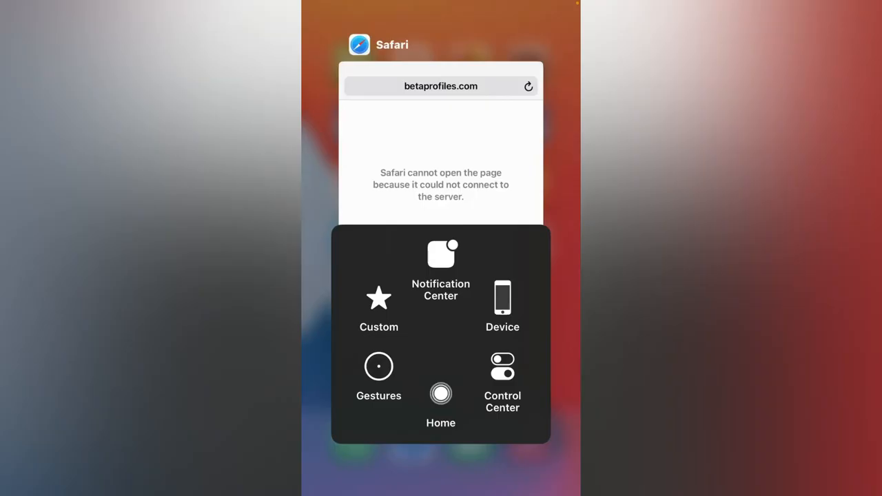
Return to the home screen using AssistiveTouch Home.
click(441, 394)
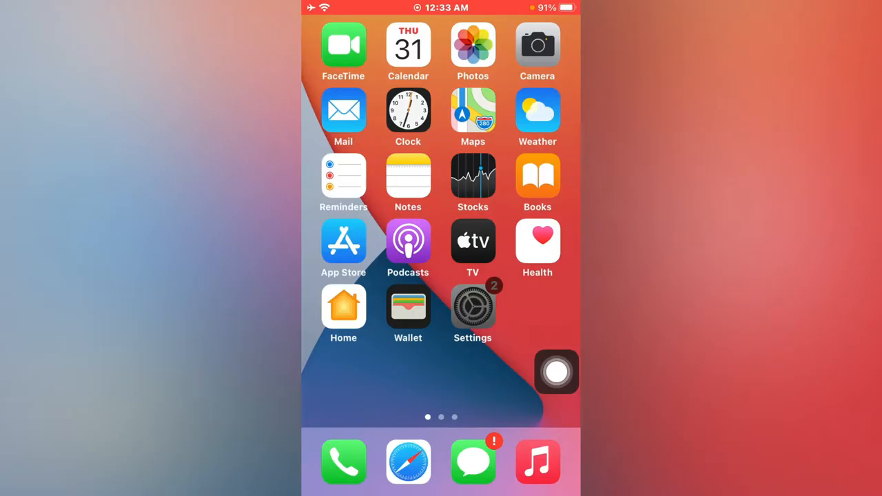
Go into Settings and reach the Safari settings page.
click(473, 306)
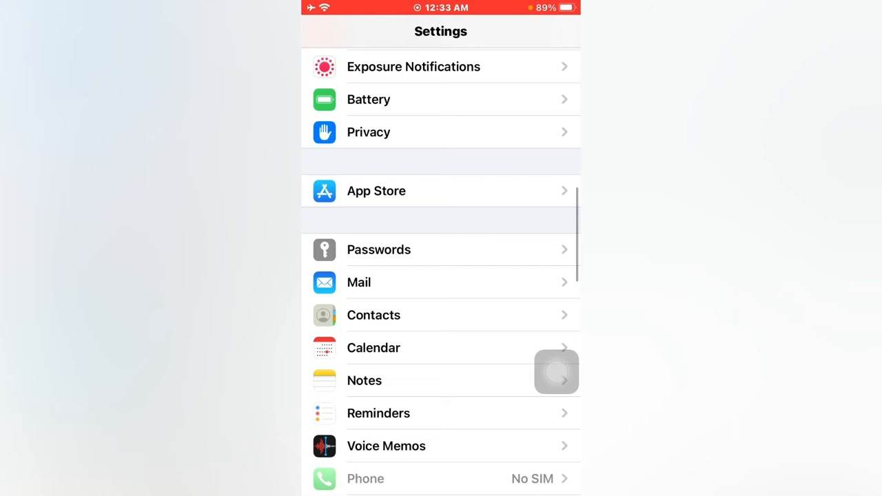
scroll(down, 3)
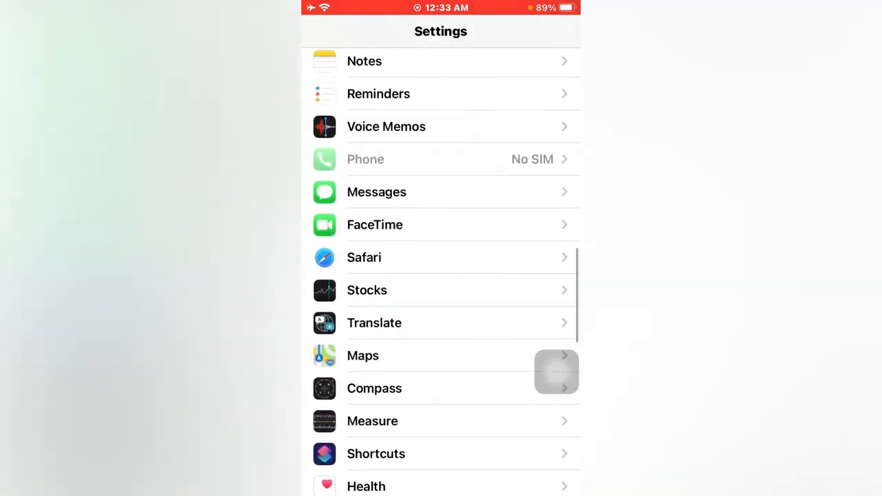
scroll(down, 3)
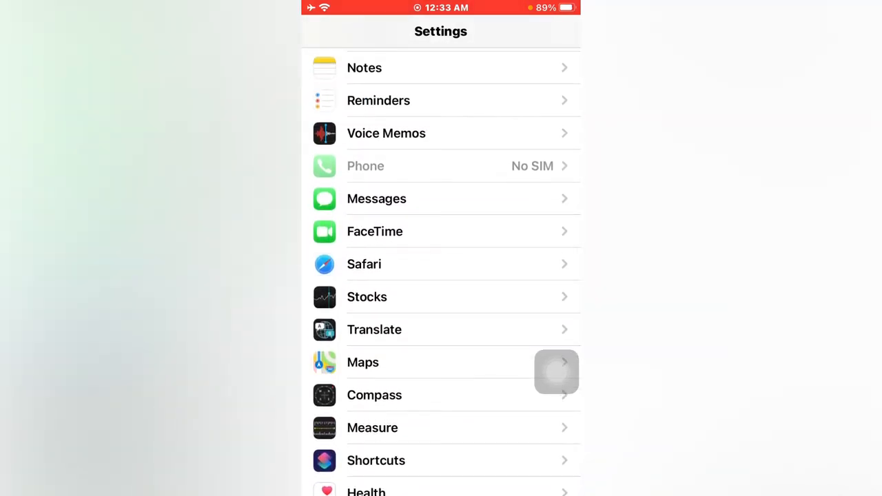
click(364, 265)
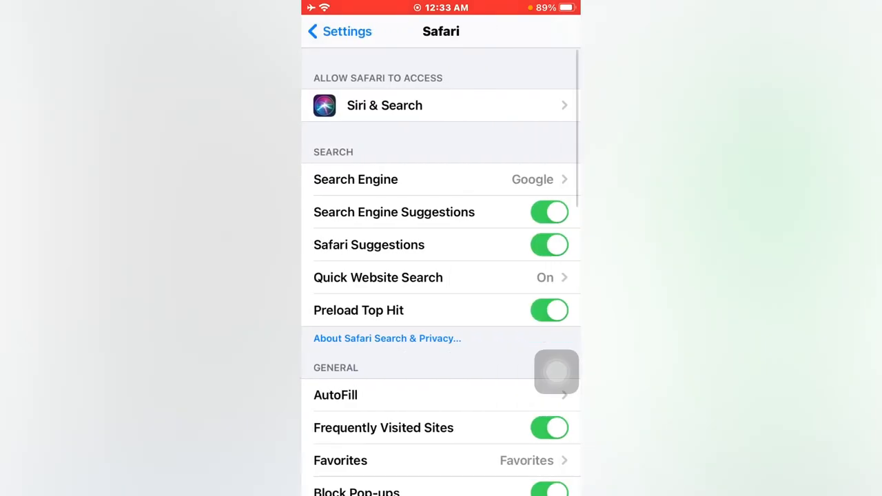
Scroll Safari settings down to the website settings and Advanced entry.
scroll(down, 3)
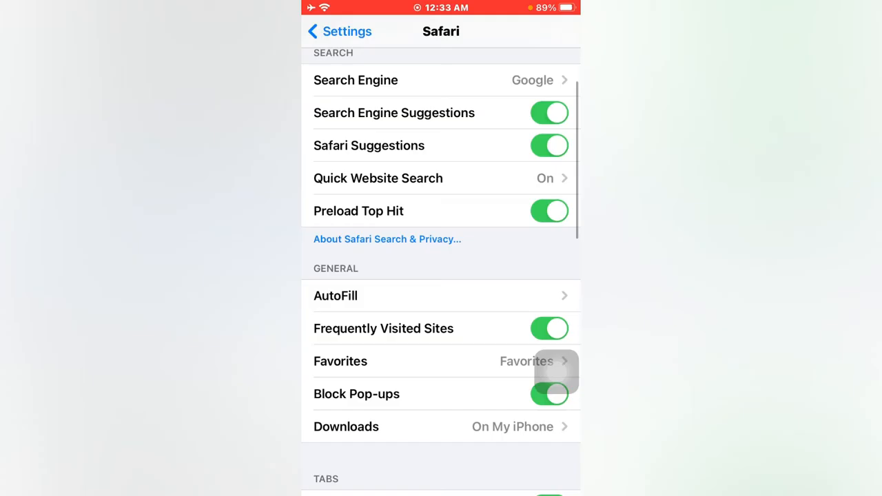
scroll(down, 3)
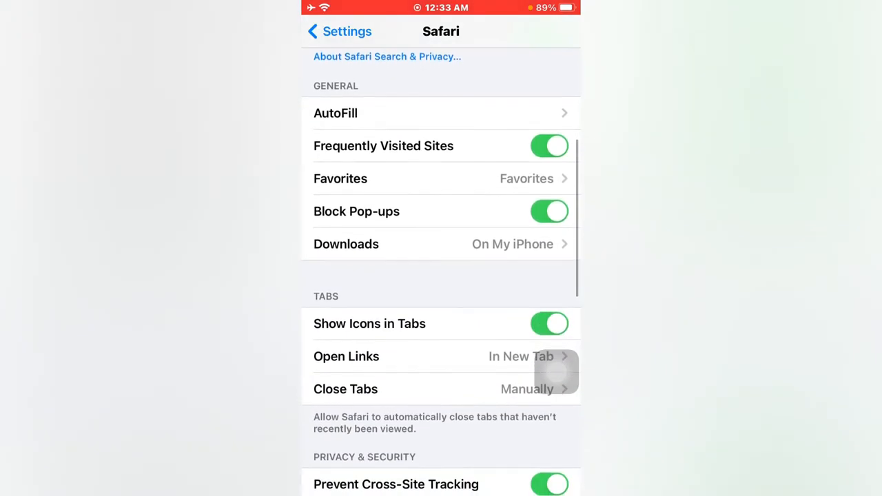
scroll(down, 3)
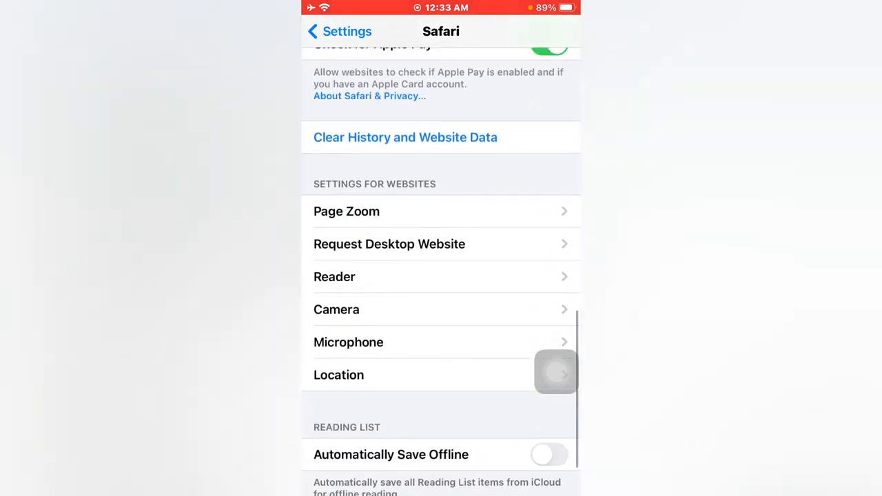
scroll(down, 3)
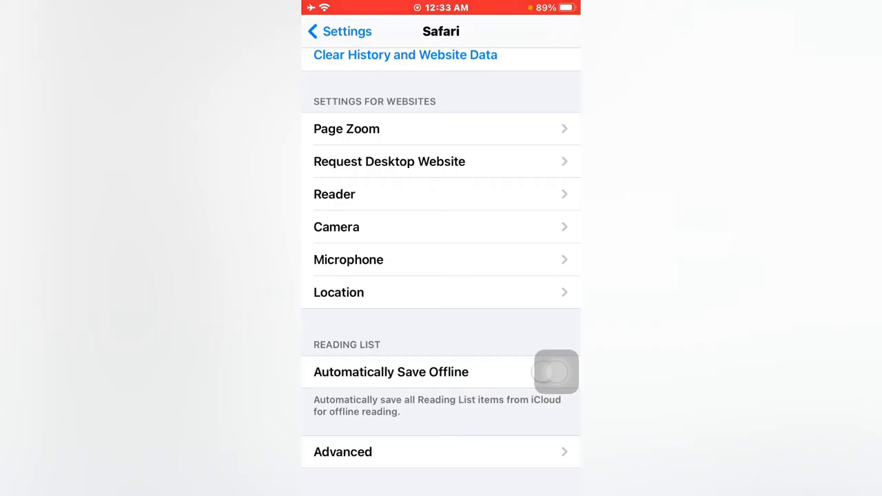
Remove all of Safari's stored website data via Advanced > Website Data and confirm Remove Now.
click(342, 453)
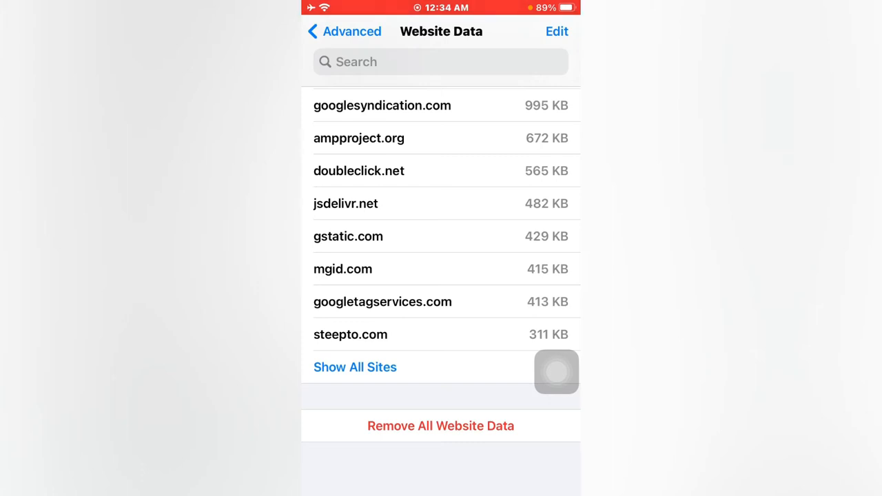
click(441, 425)
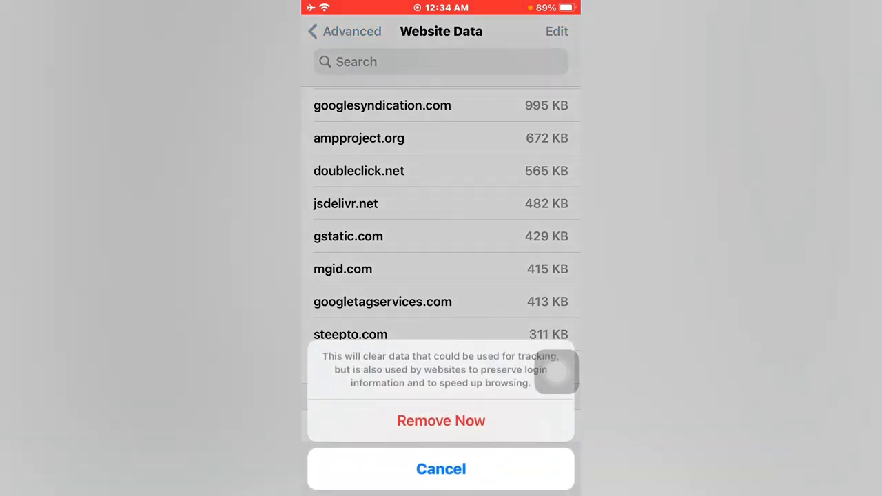
click(441, 469)
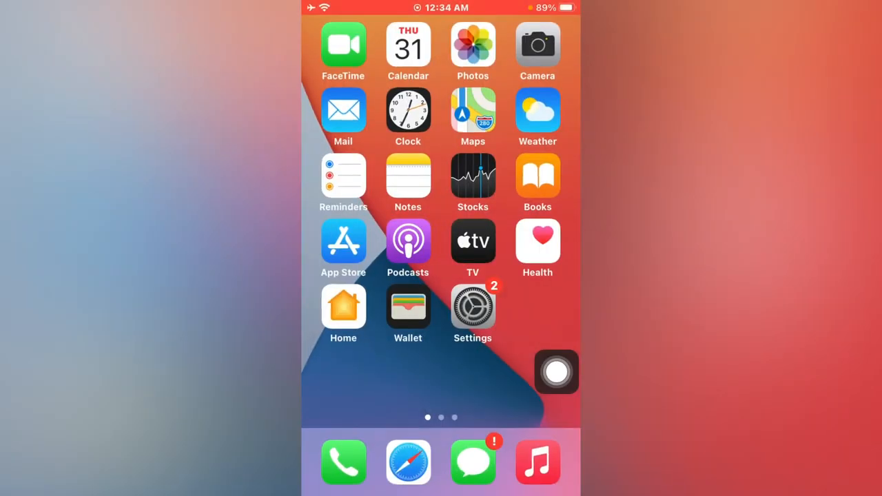
Reach the Reset page under Settings > General.
click(473, 306)
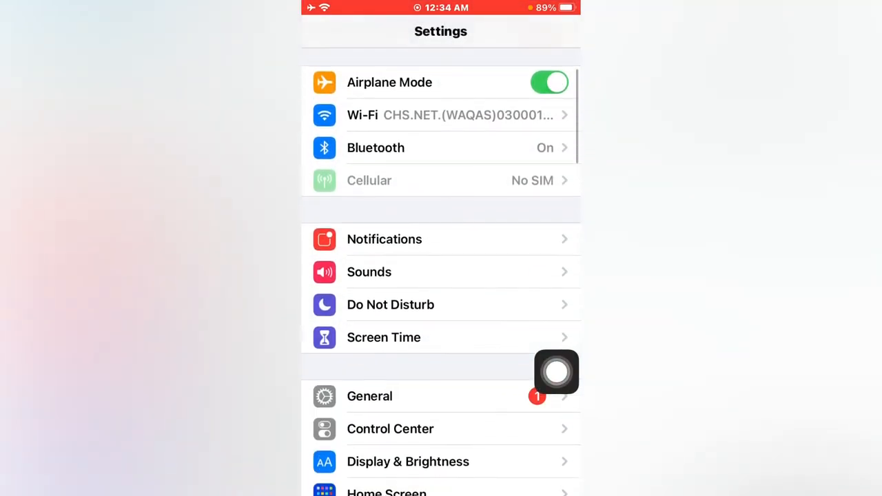
click(369, 396)
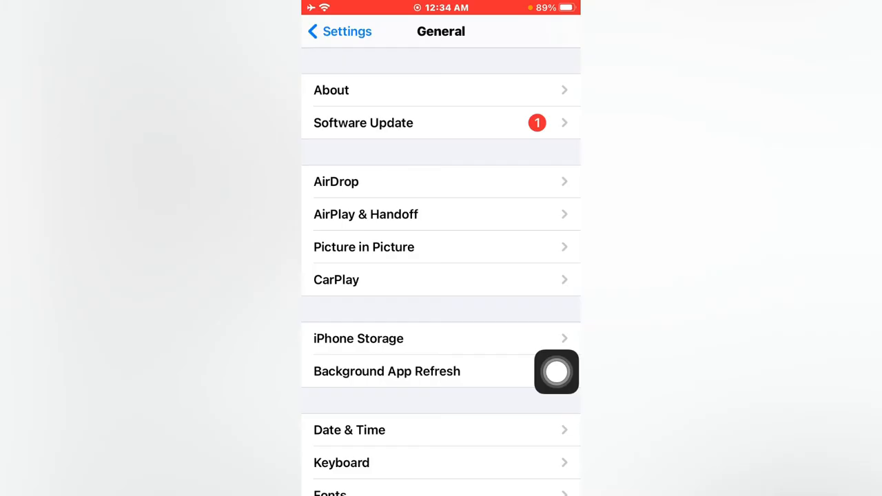
scroll(down, 3)
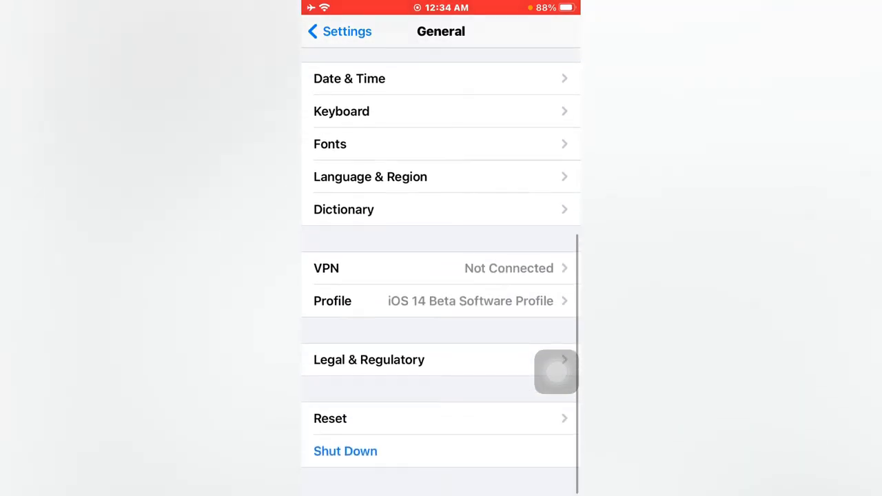
click(331, 419)
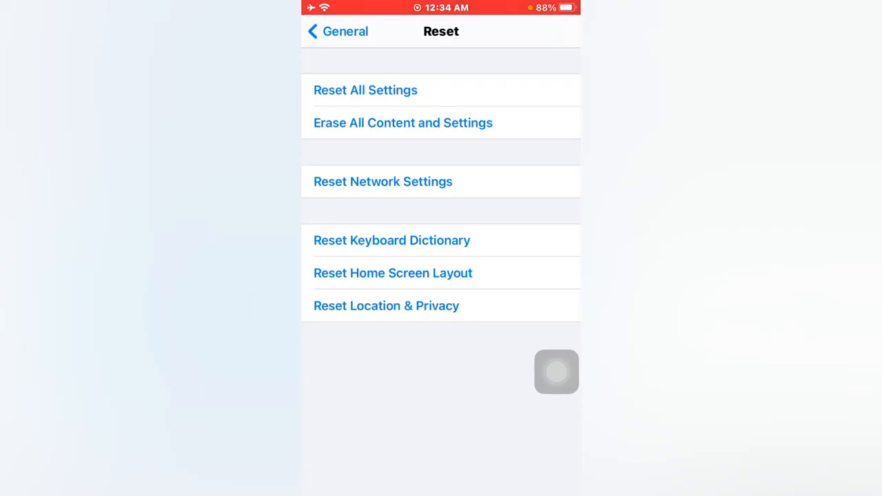
Reset All Settings, confirming both warnings, and return to the home screen.
click(366, 90)
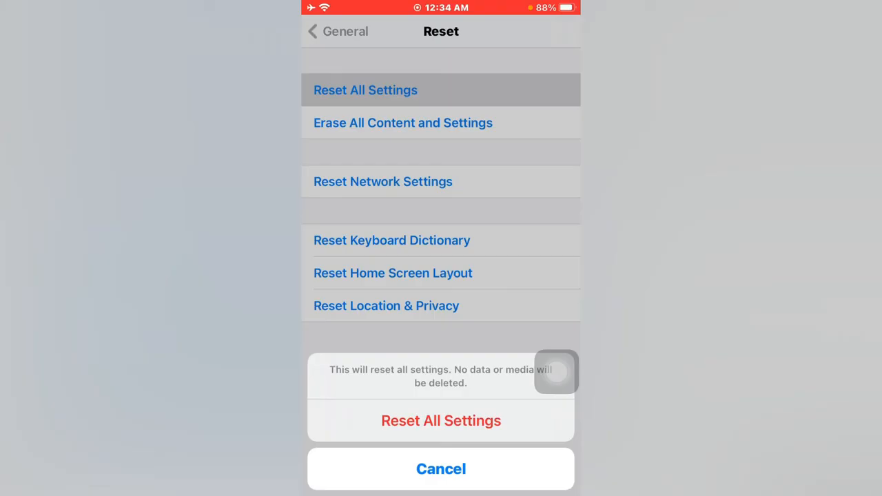
click(442, 420)
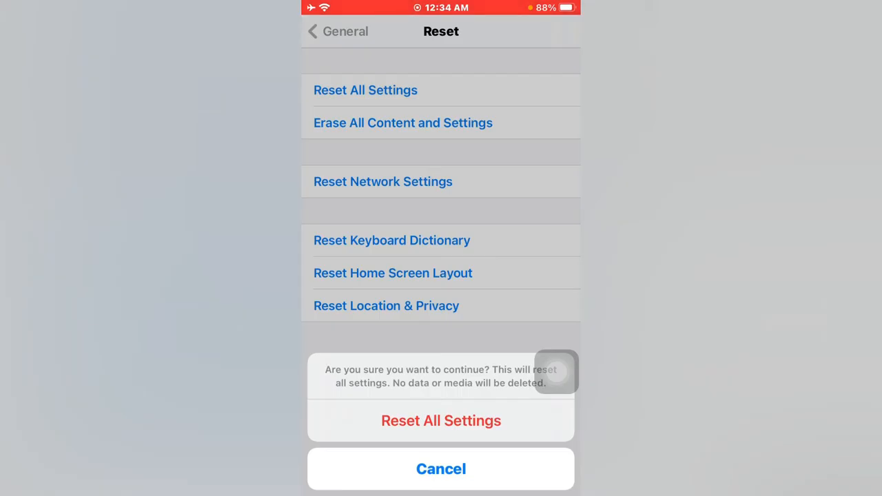
click(441, 469)
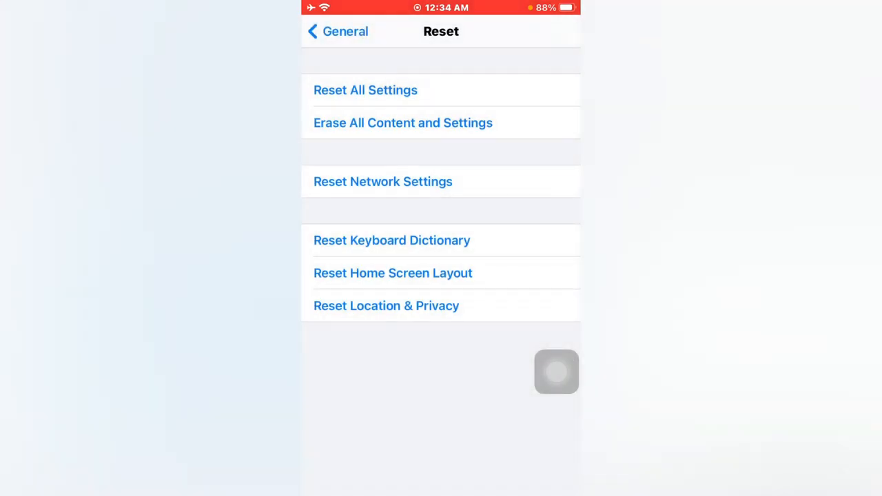
click(338, 31)
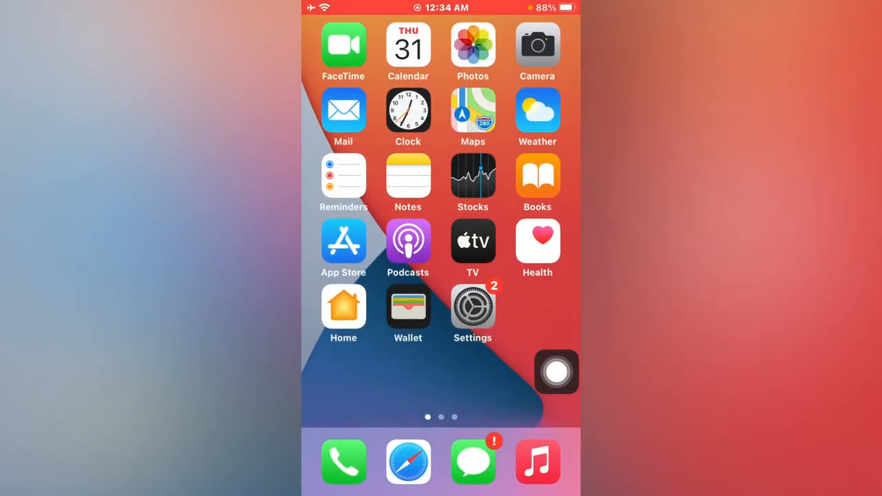
Load betaprofiles.com from Frequently Visited, showing the Download Beta Profiles page.
click(408, 461)
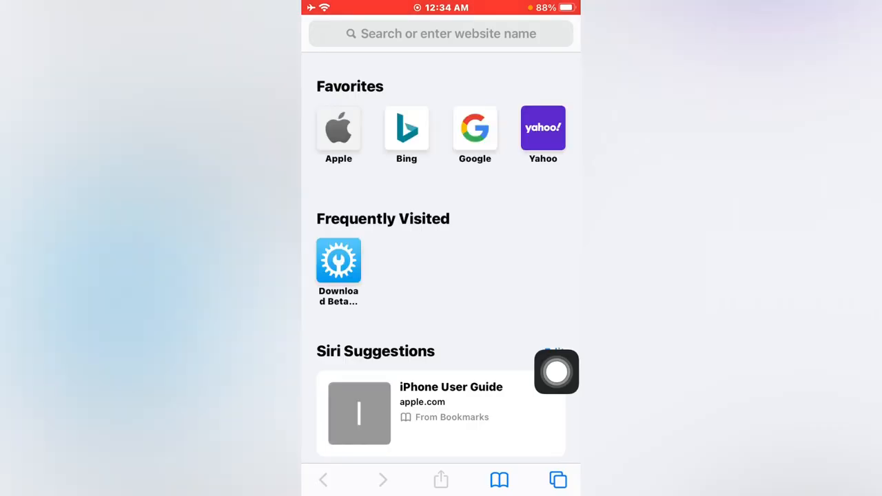
click(441, 33)
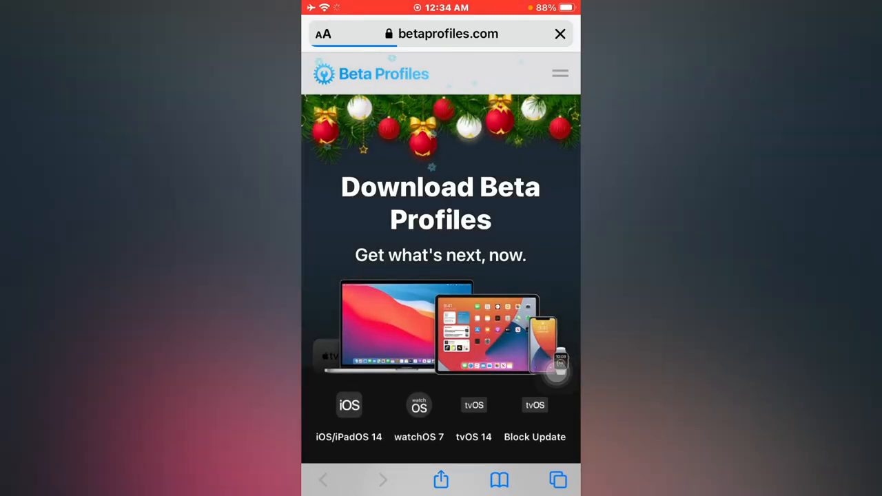
scroll(down, 3)
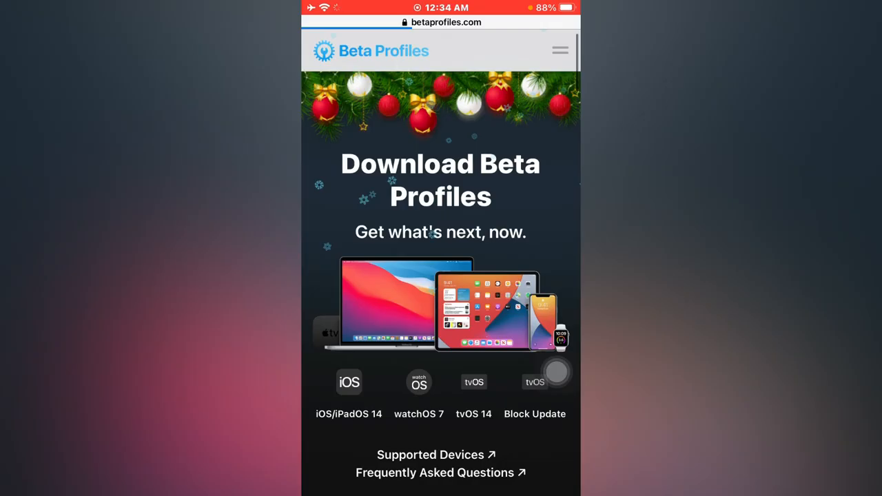